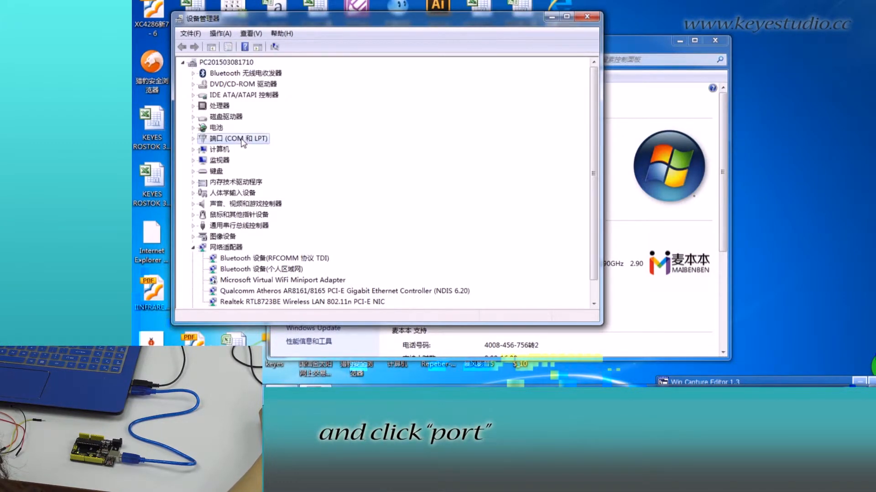
Expand Ports (COM & LPT) to confirm Arduino UNO R3 on COM6, then switch to the IDE.
click(193, 138)
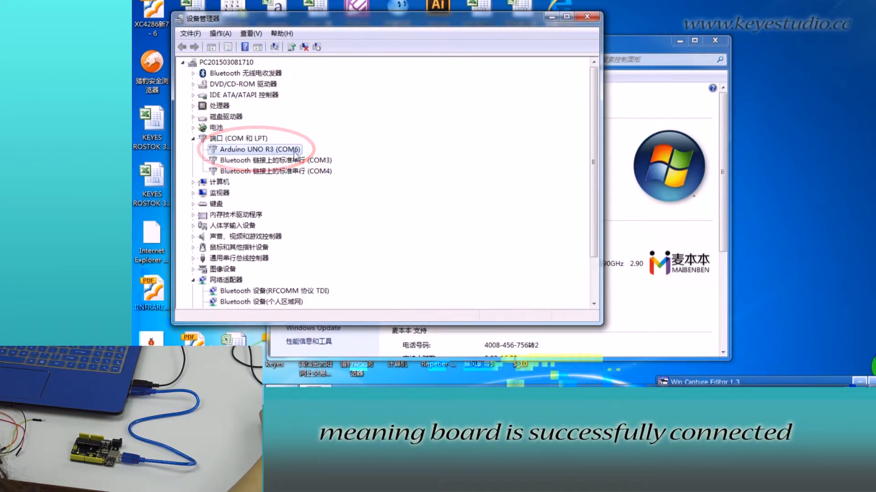
click(586, 15)
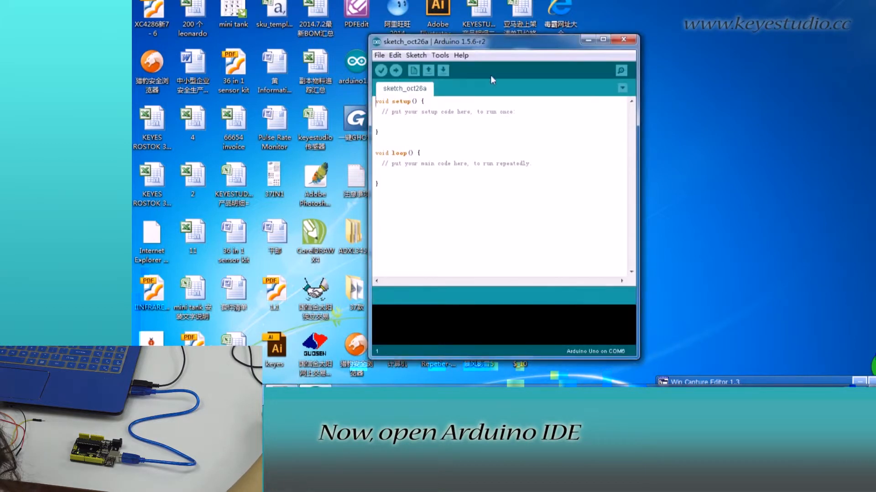
Target the Arduino Uno board on upload port COM6.
click(440, 54)
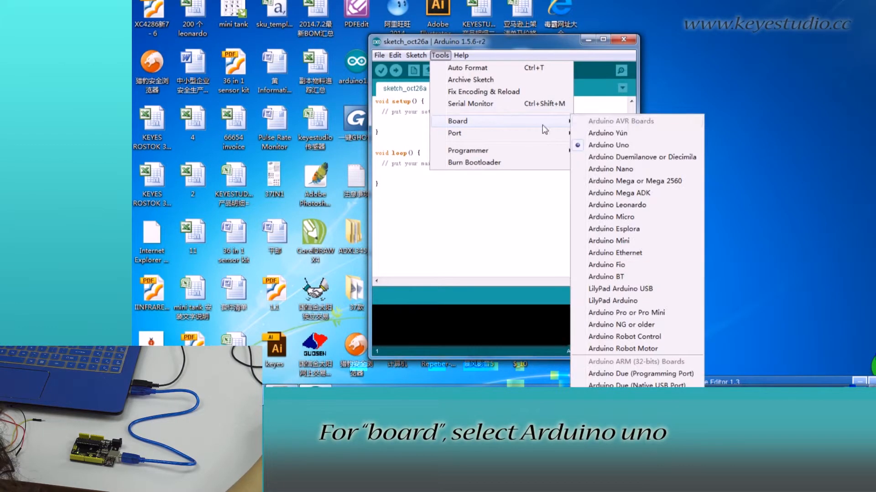
click(608, 145)
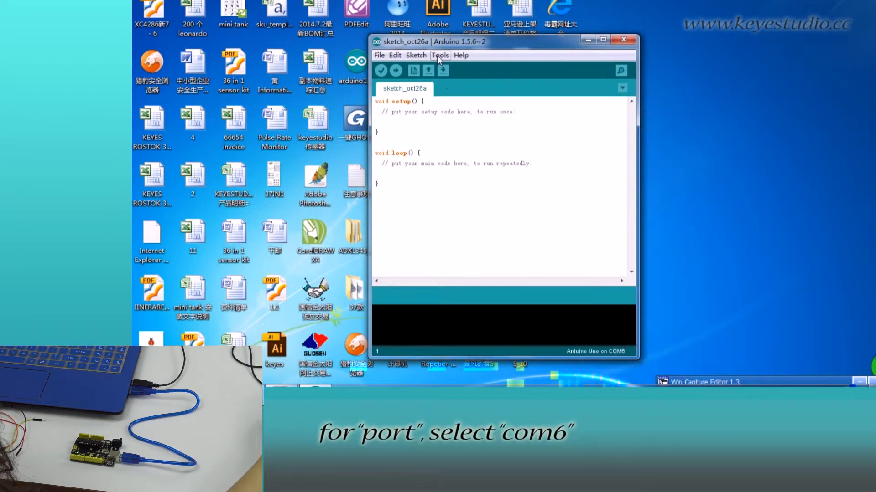
click(440, 54)
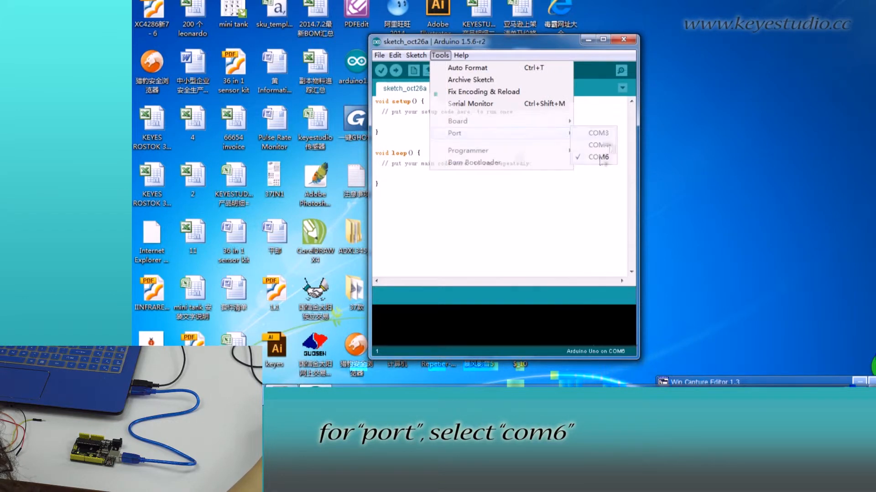
click(599, 157)
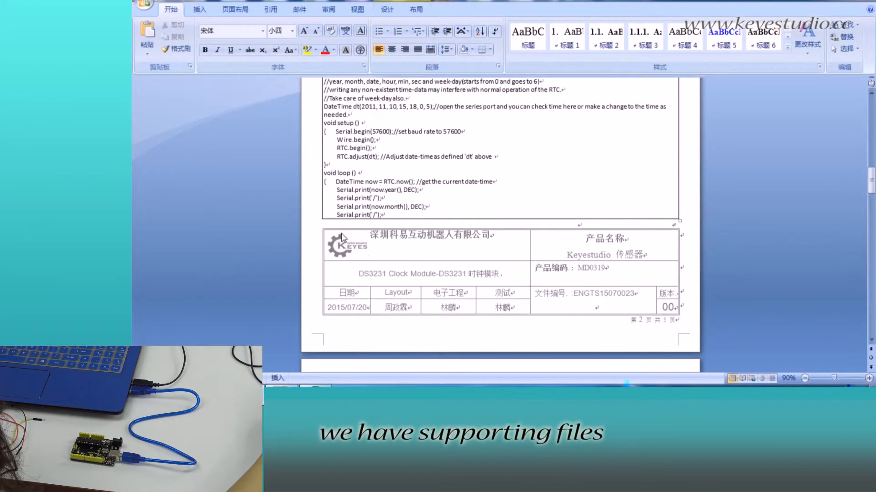
Scroll the Word document to the wiring table and the test program's include lines.
scroll(up, 3)
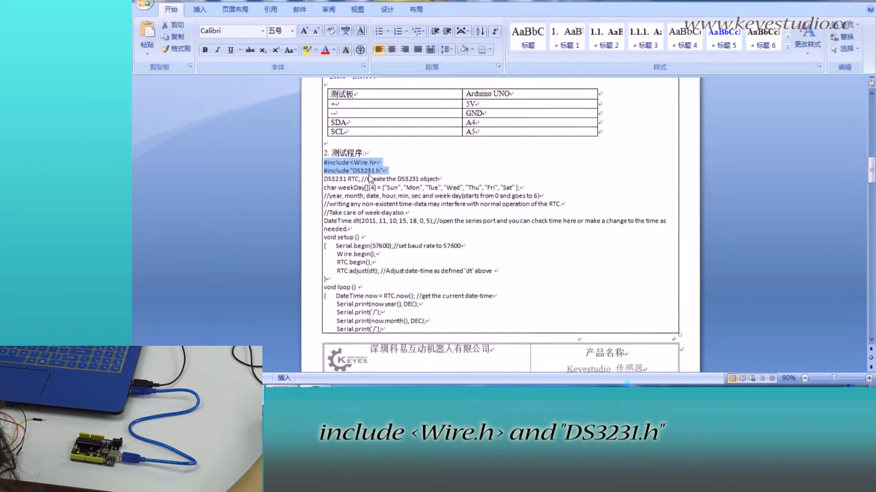
mouse_move(374, 179)
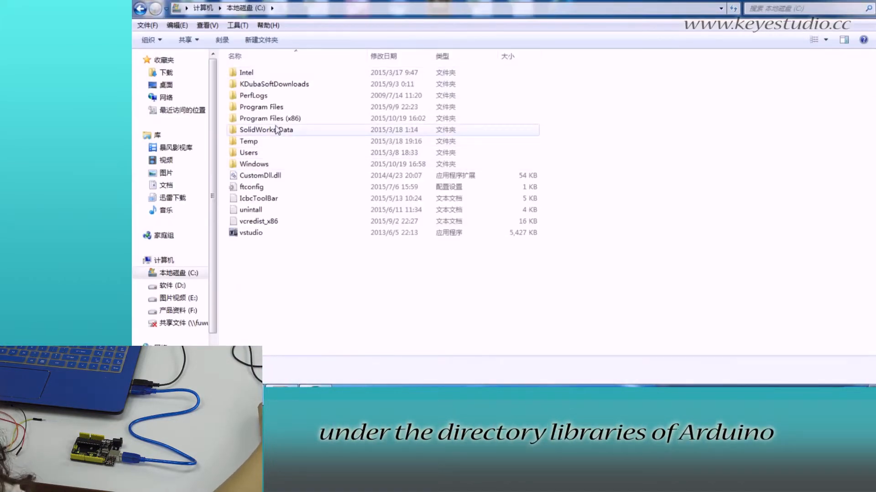
Browse Program Files (x86) and select DS3231.h in Arduino's DS3231 library folder.
double_click(271, 118)
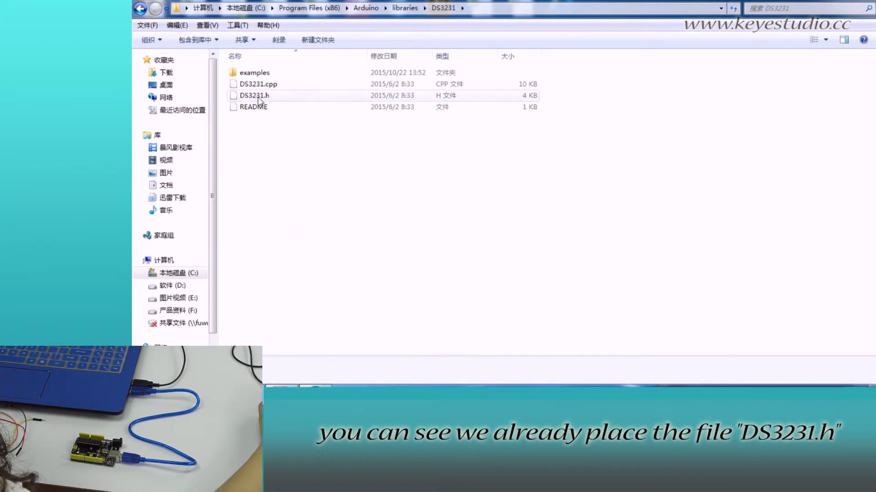
click(254, 94)
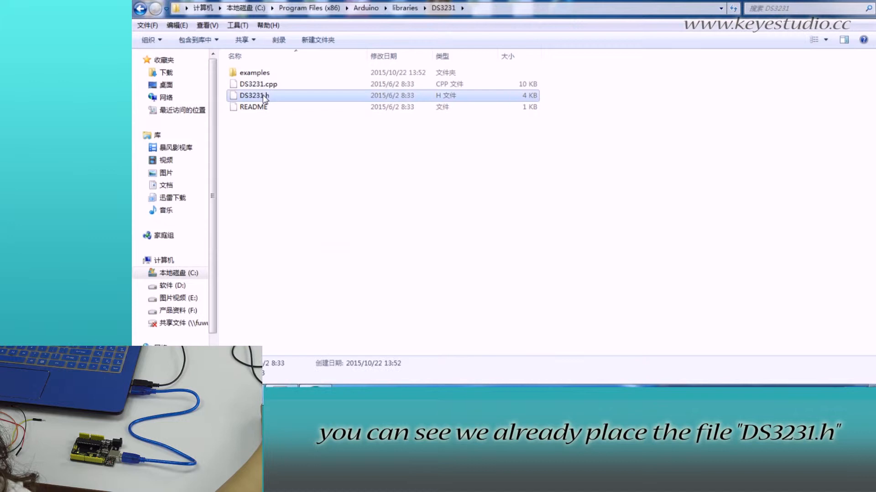
click(254, 95)
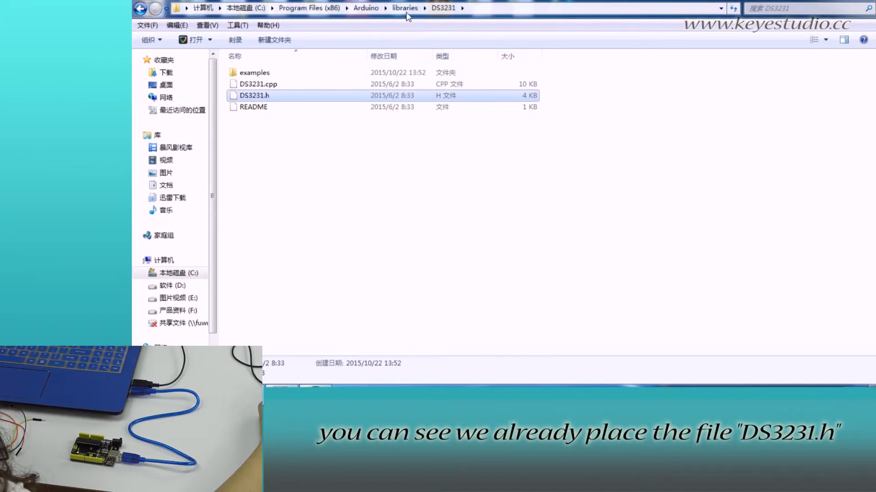
click(404, 8)
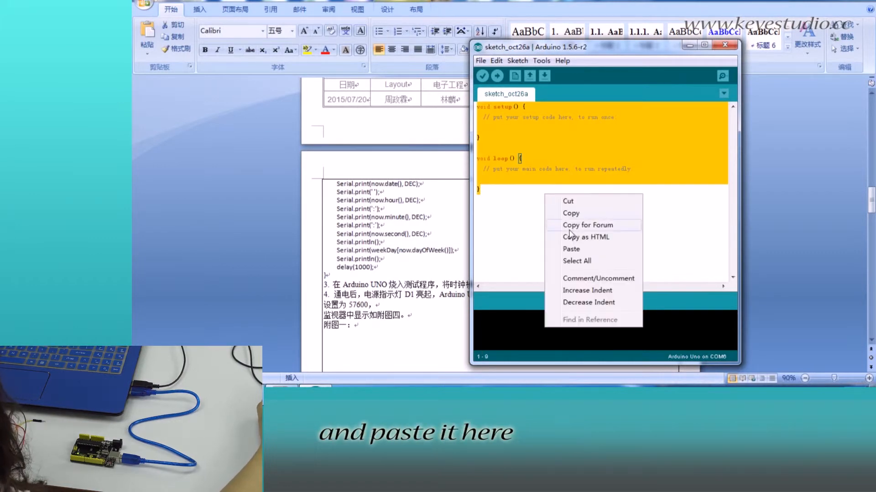
Paste the DS3231 test program into the sketch and set the serial speed to 57600 baud.
click(571, 249)
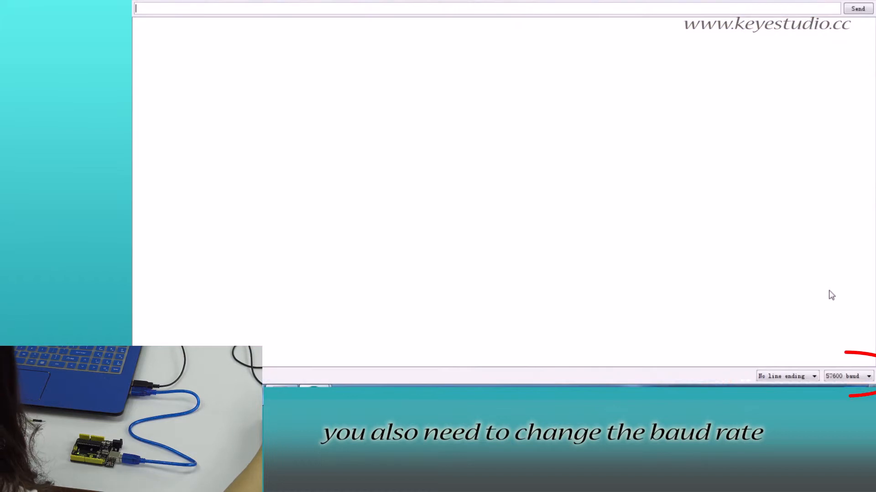
click(846, 376)
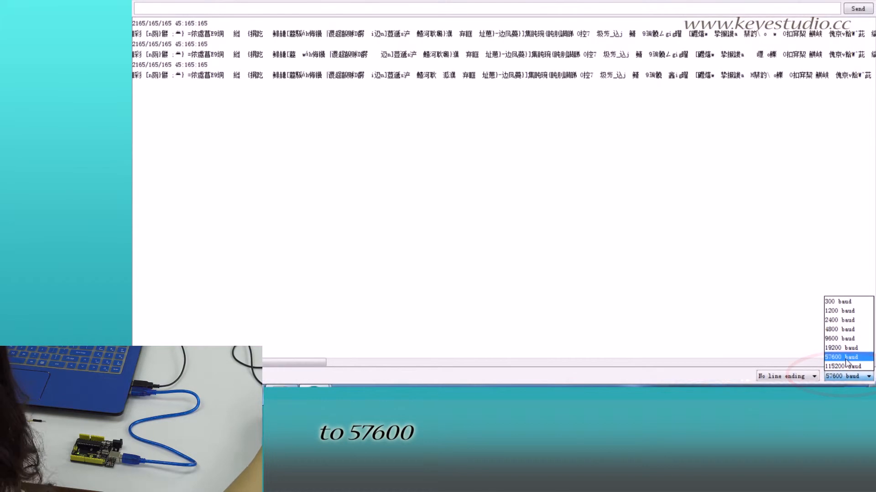
click(838, 357)
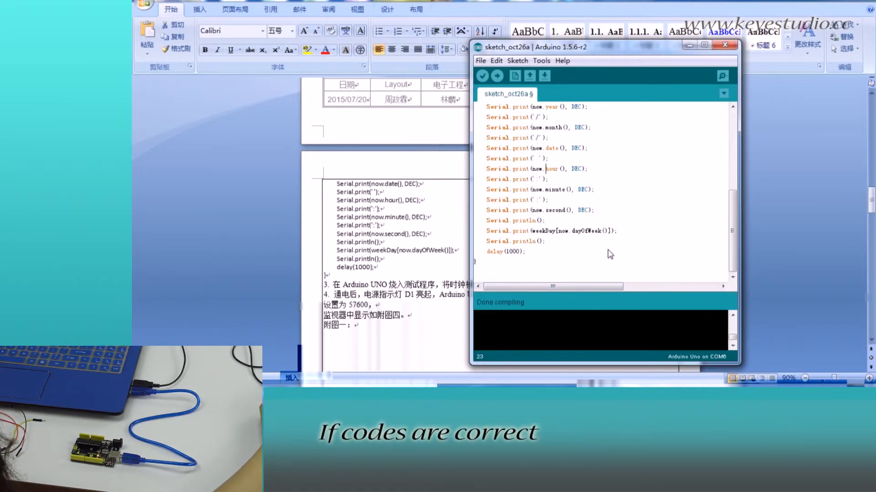
Upload the DS3231 test sketch to the Uno and open the Serial Monitor for clock output.
click(496, 75)
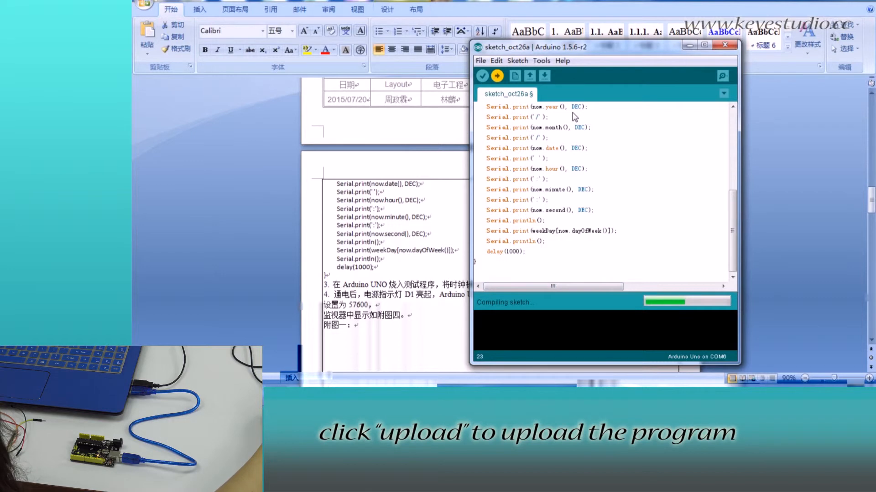
click(497, 76)
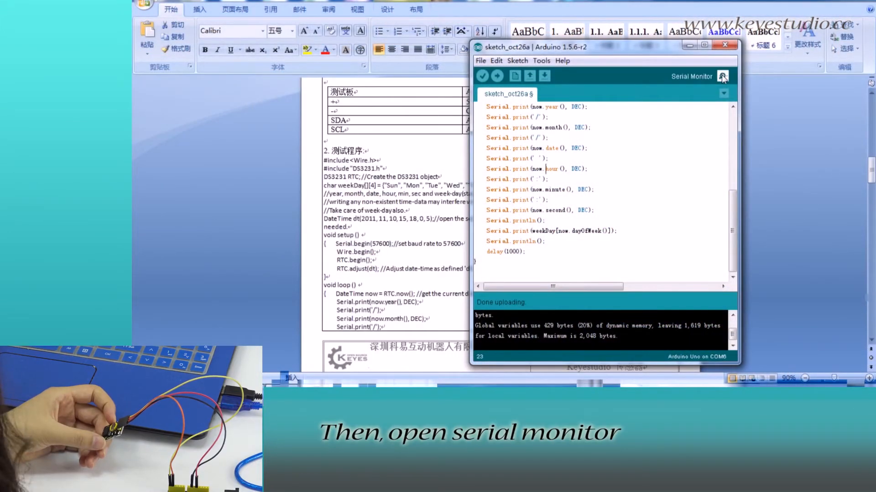
click(722, 77)
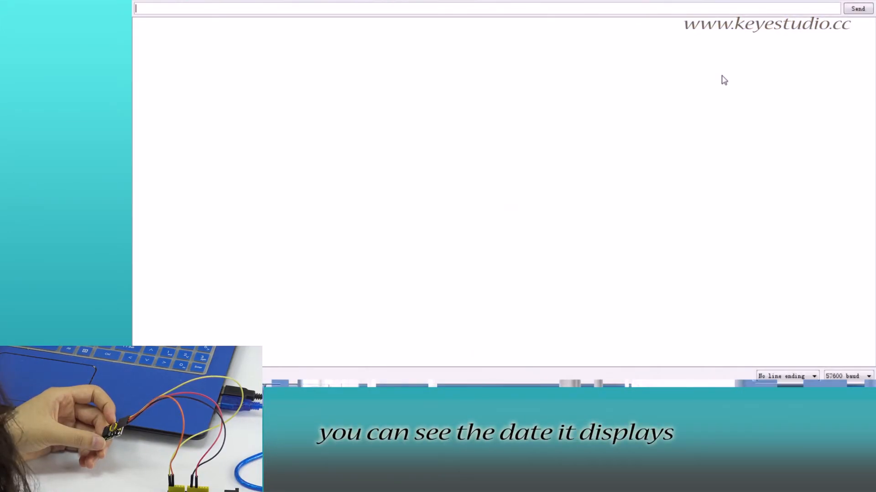